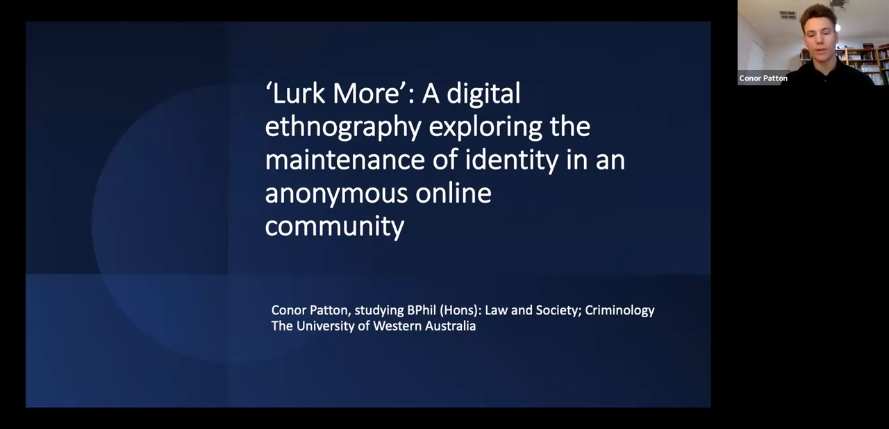
mouse_move(664, 38)
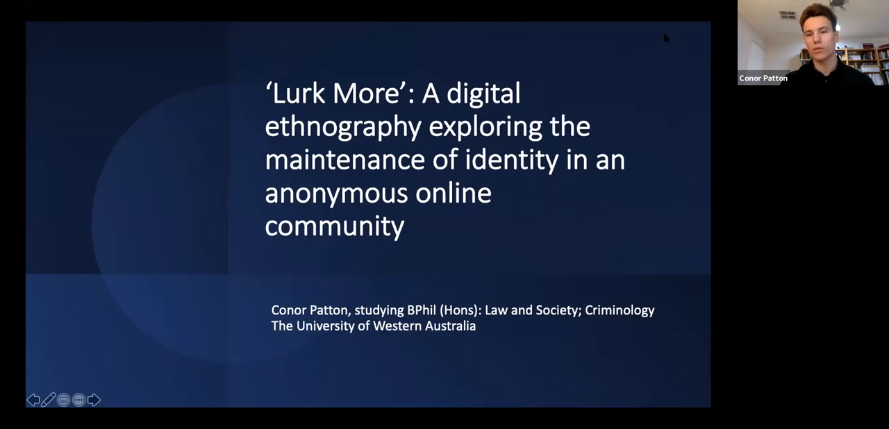
mouse_move(584, 290)
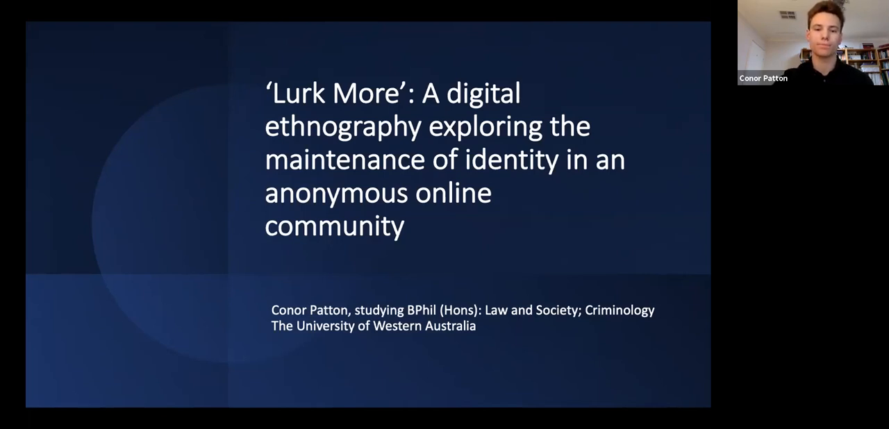
Step: Advance from the title slide to the 'This presentation…' overview of the talk's two parts
key(Right)
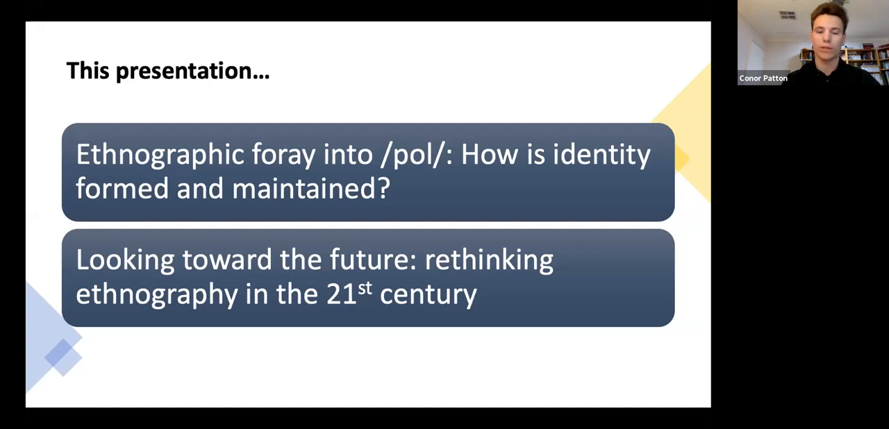
Step: Advance to the 'Locating a habitus on /pol/' slide defining habitus and outsider distrust
key(Right)
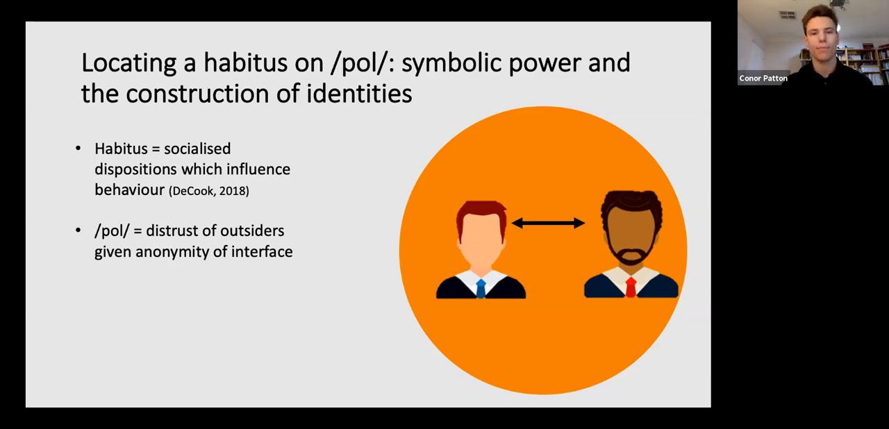
Step: Advance to the 'Hexis on /pol/…' slide on unique cultural language and memes
key(right)
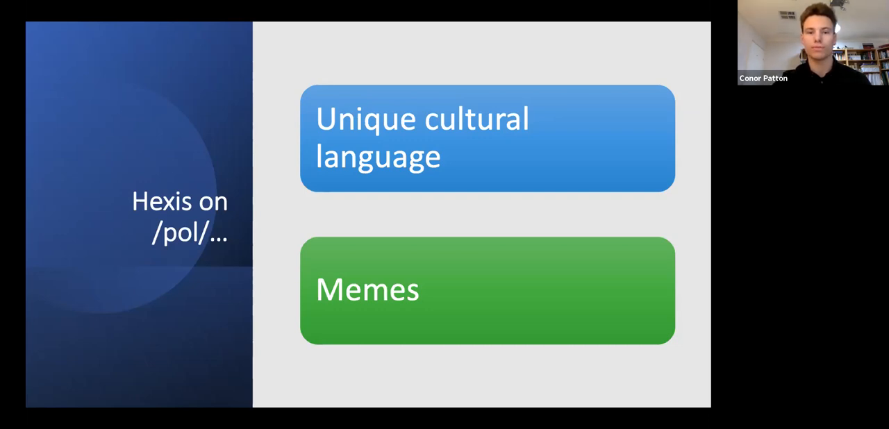
Step: Advance to the 'Collective Identity' slide with the 'You have to go back' meme
key(right)
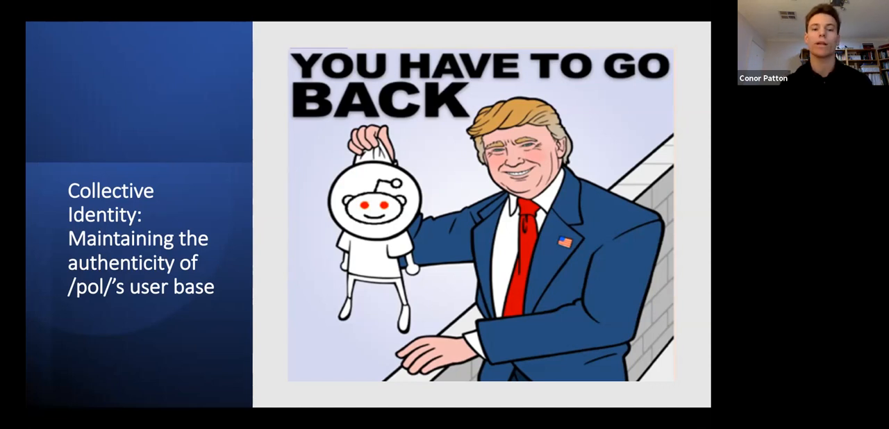
Step: Advance to the 'Cultural slang' slide with its word cloud of terms like NEET and Shill
key(Right)
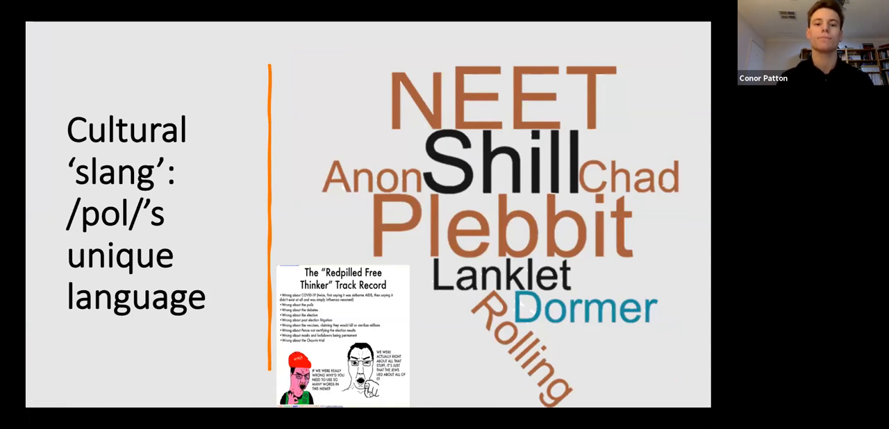
Step: Advance to 'The field as physical locale…' slide on blurring home and field
key(right)
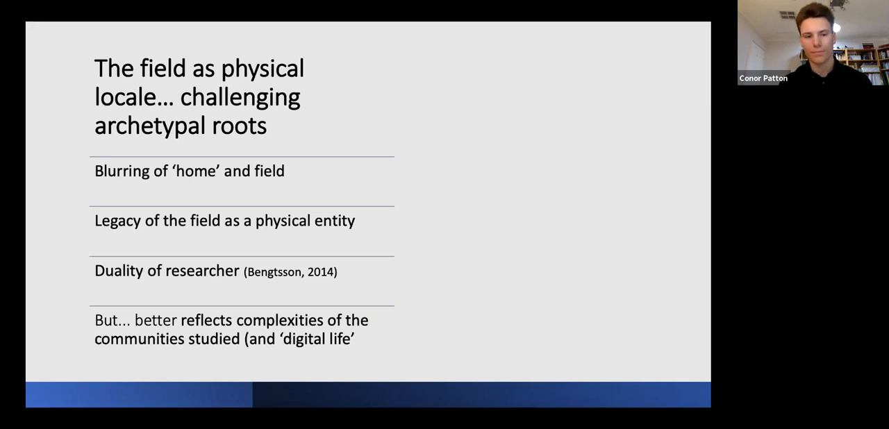
Step: Advance to the 'Key References' slide listing Bengtsson (2014) and Ritter (2021)
key(right)
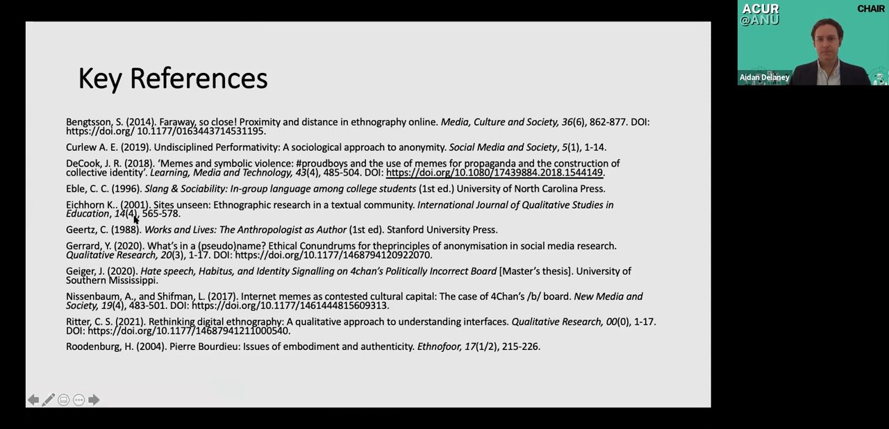
mouse_move(134, 220)
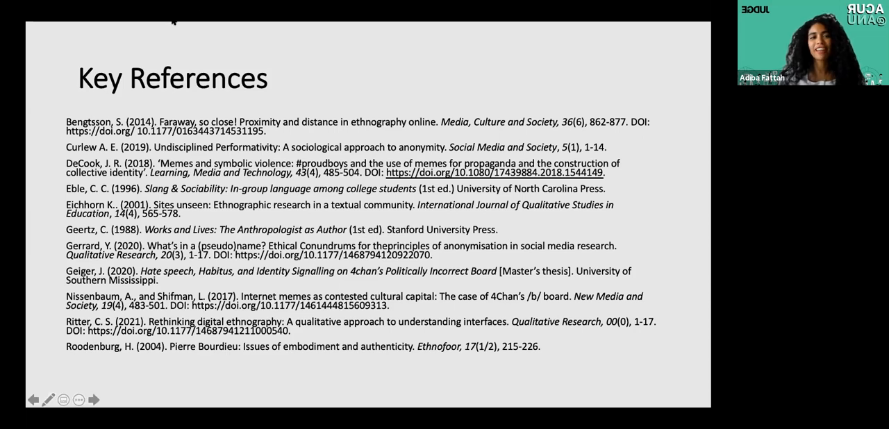
mouse_move(157, 53)
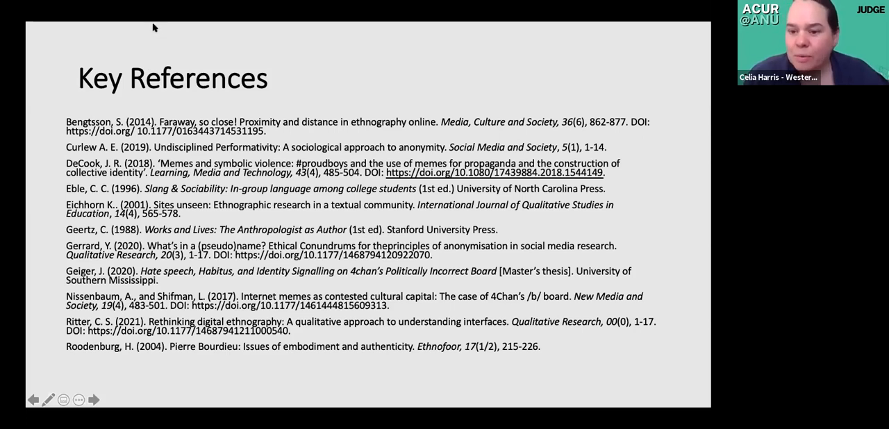
mouse_move(179, 111)
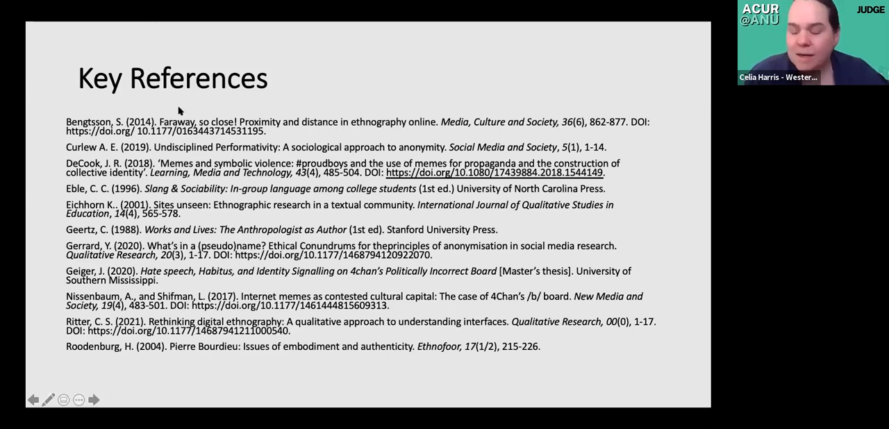
mouse_move(182, 73)
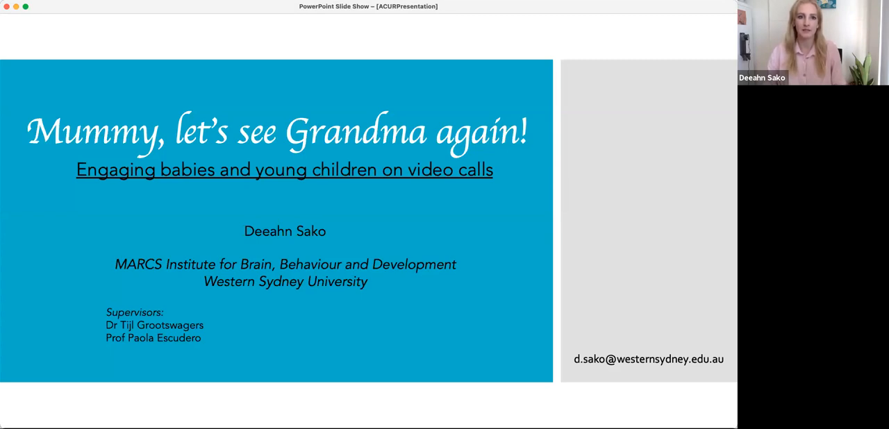
mouse_move(620, 277)
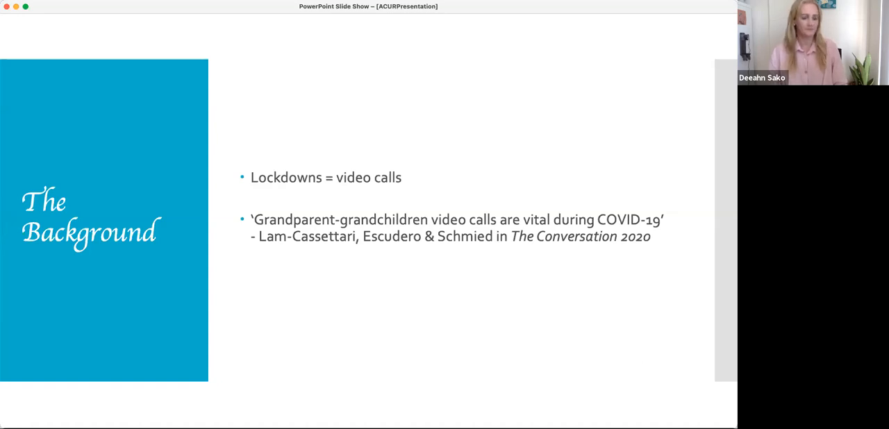
Step: Advance from the Background slide to 'The Resolution' slide on customised screens and attention-getters
key(right)
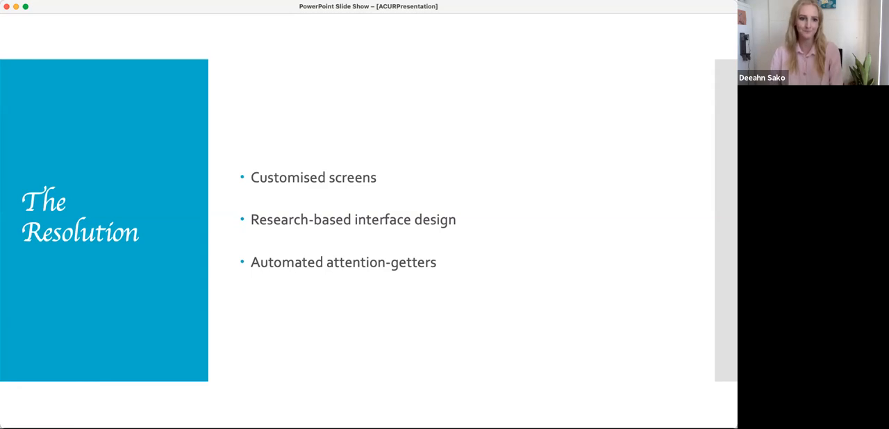
mouse_move(681, 353)
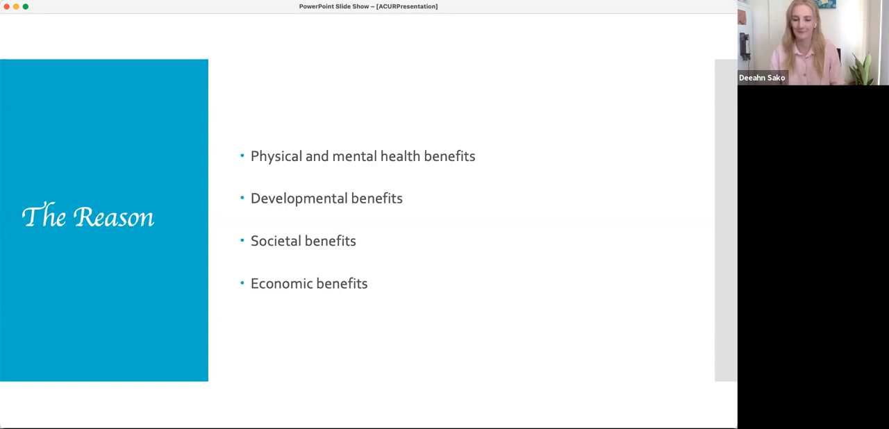
Step: Advance to the closing 'Thank you' slide to end the talk
key(right)
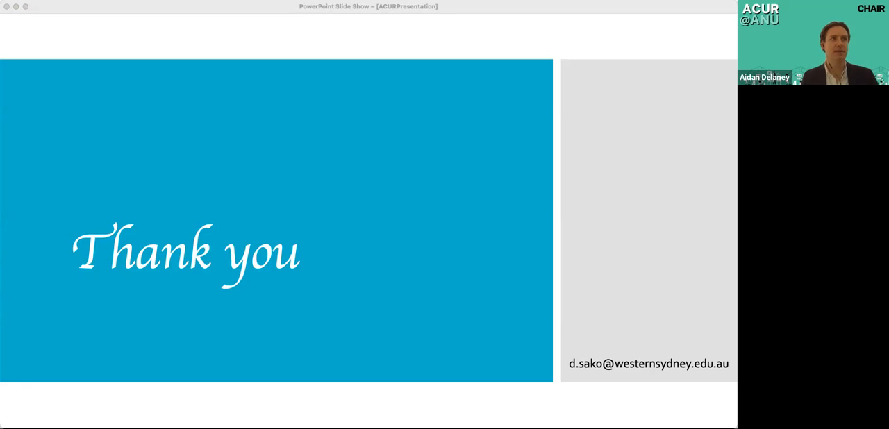
mouse_move(497, 23)
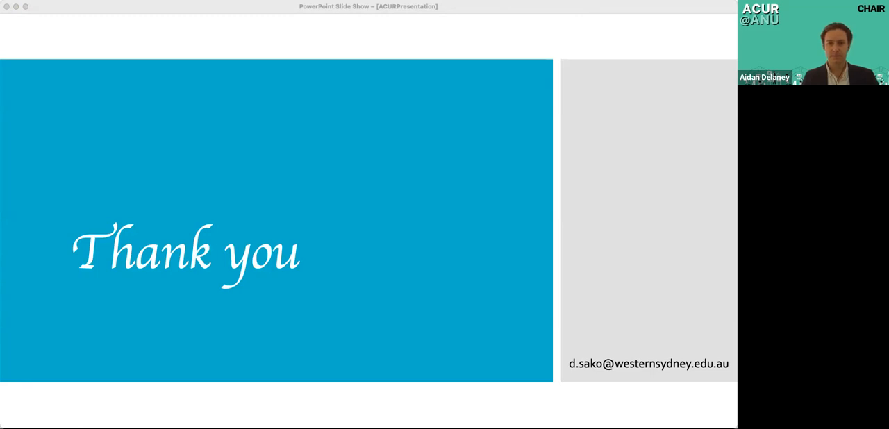
mouse_move(517, 23)
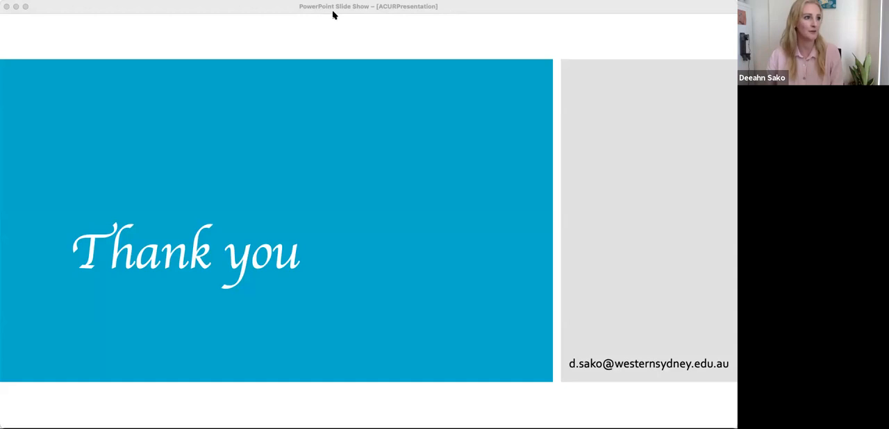
mouse_move(347, 76)
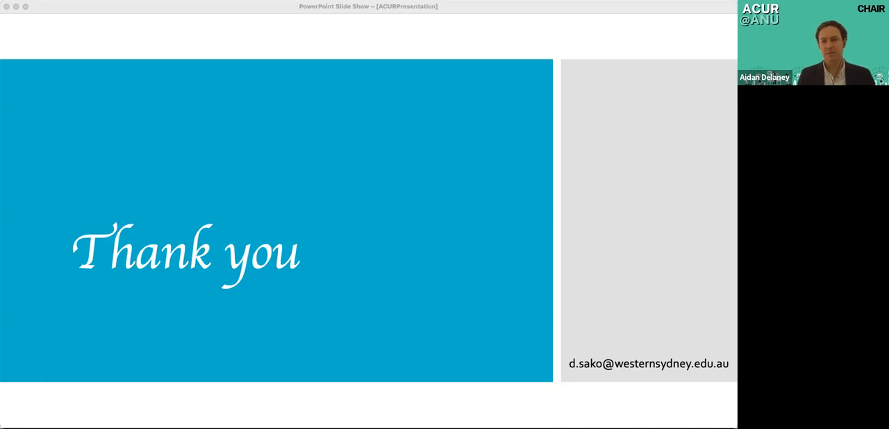
mouse_move(280, 38)
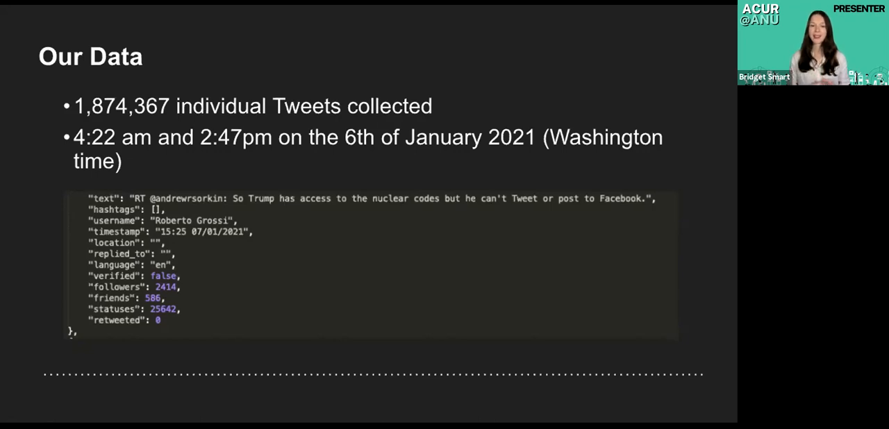
Step: Advance to the hashtag-frequency timeline chart marking the rally, clashes and police-line breach
key(Right)
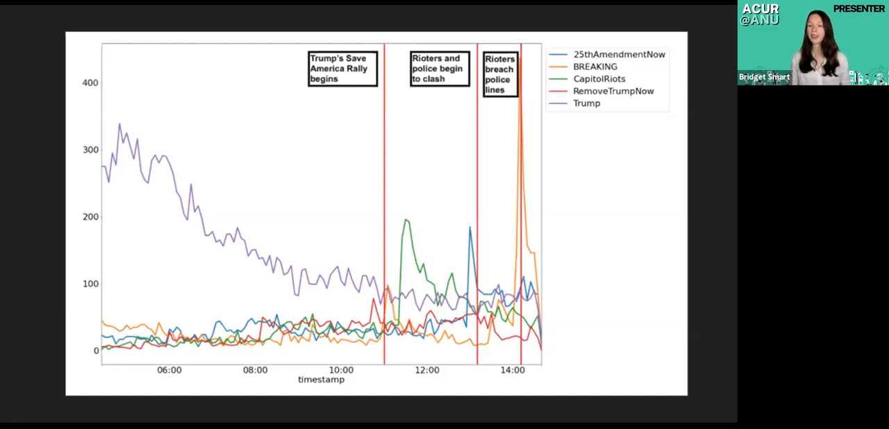
key(Right)
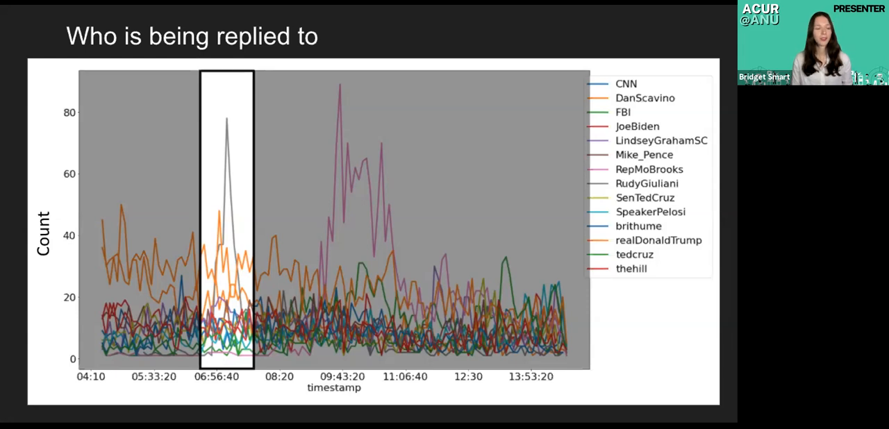
Step: Advance from the 'Who is being replied to' chart to the Giuliani reply sentiment scatter
key(Right)
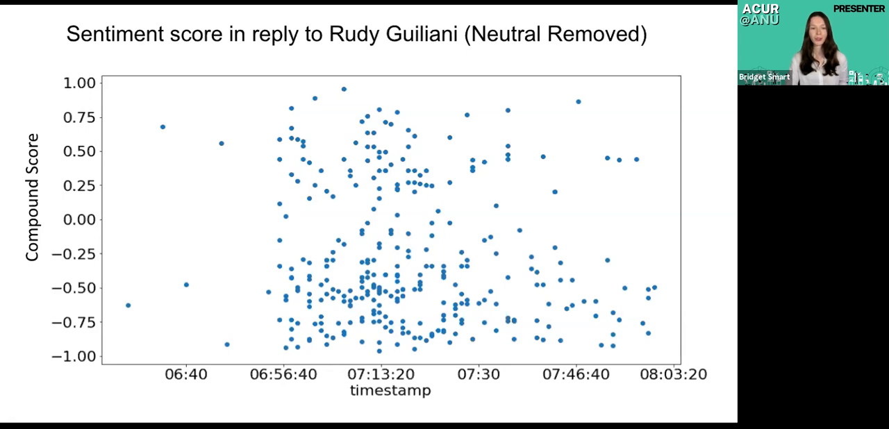
Step: Advance from the Giuliani sentiment scatter to the 'More data cleaning' slide
key(Right)
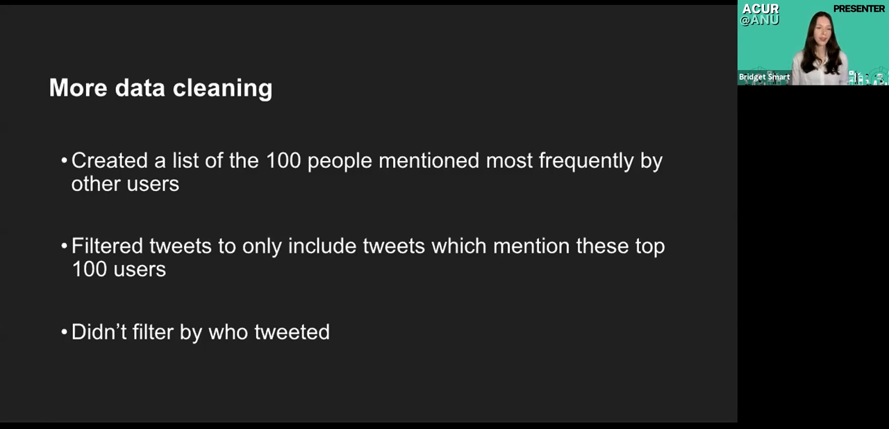
Step: Advance from 'More data cleaning' to the betweenness centrality network graph slide
key(Right)
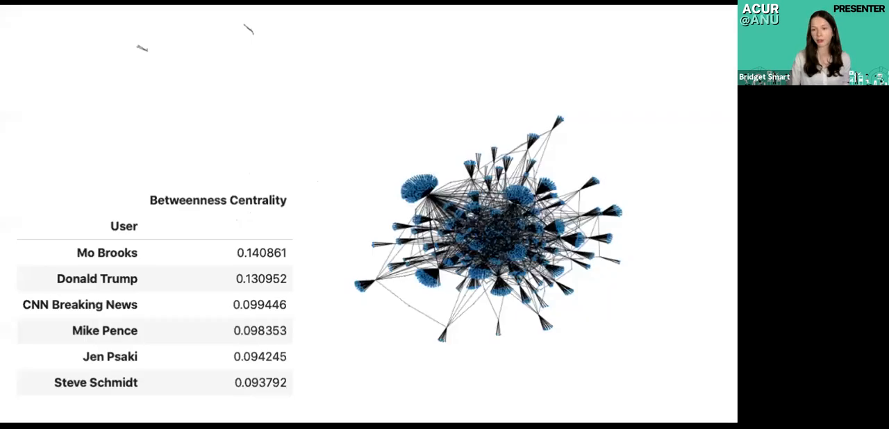
Step: Advance from the betweenness centrality table to the hashtag-frequency timeline chart
key(Right)
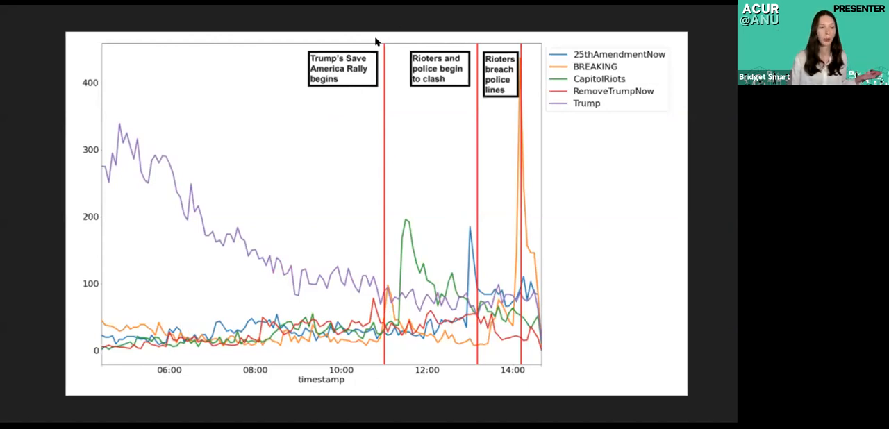
mouse_move(407, 244)
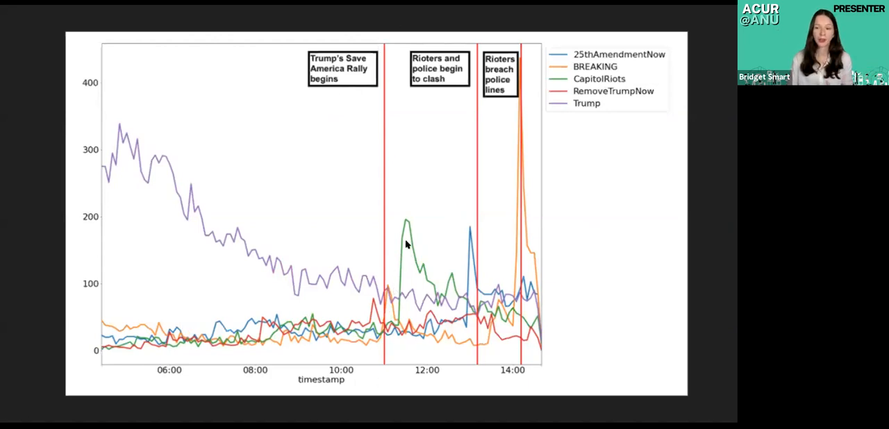
mouse_move(415, 180)
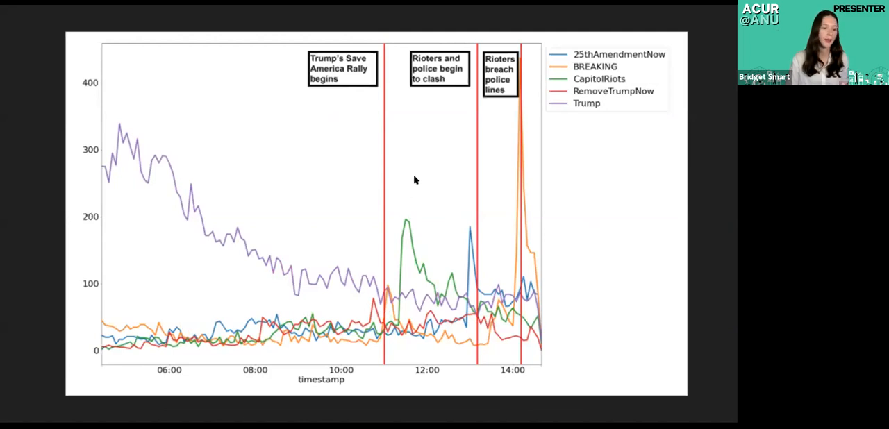
mouse_move(375, 143)
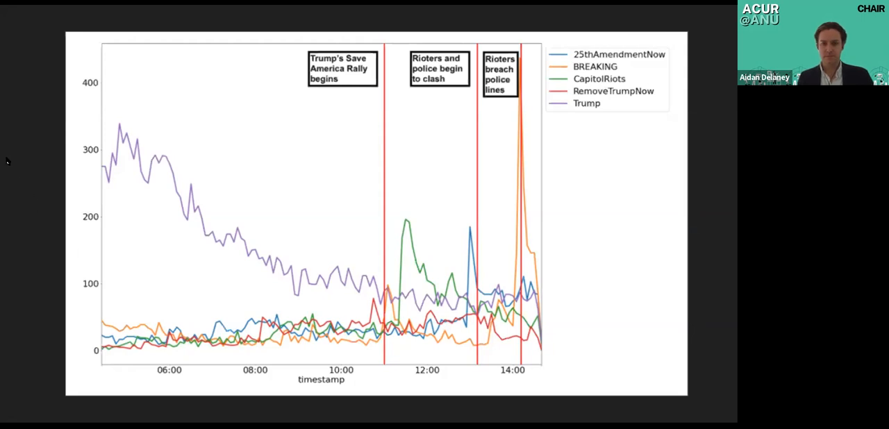
mouse_move(20, 192)
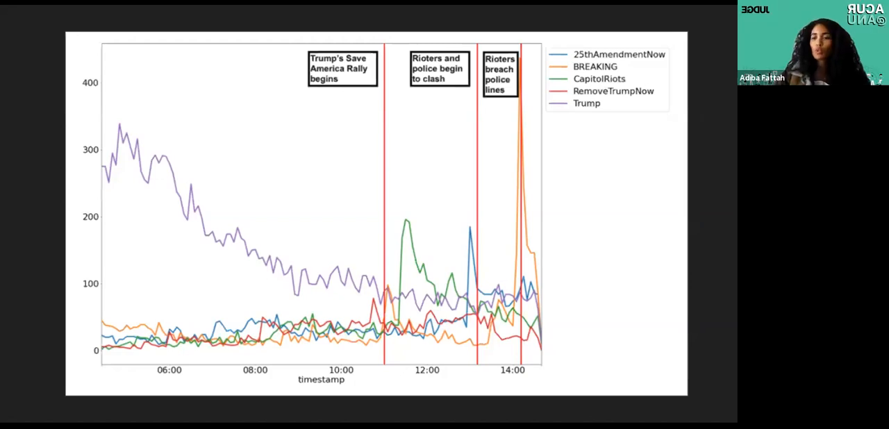
Step: Advance from the hashtag activity chart to the 'Compound Score across our dataset' slide
key(Right)
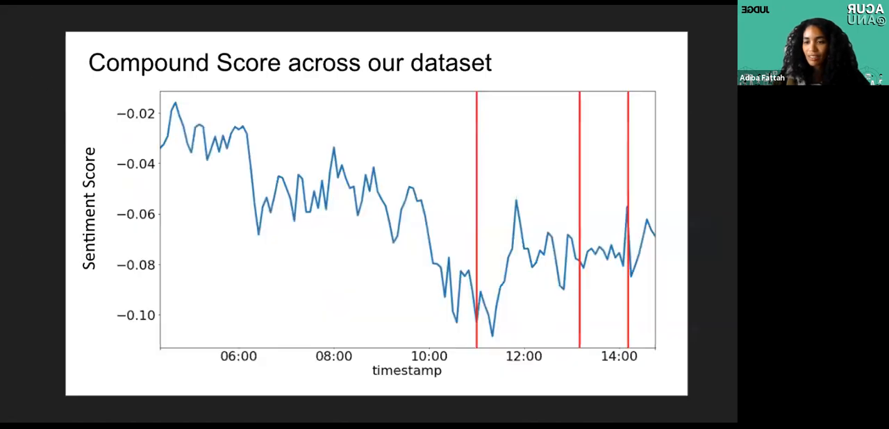